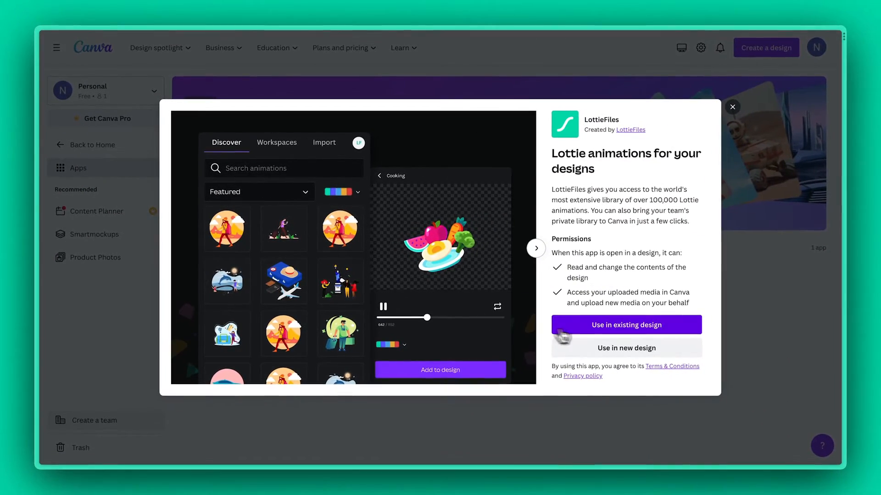
Add LottieFiles to the existing 'Unraveling the UFO mystery' presentation.
click(625, 325)
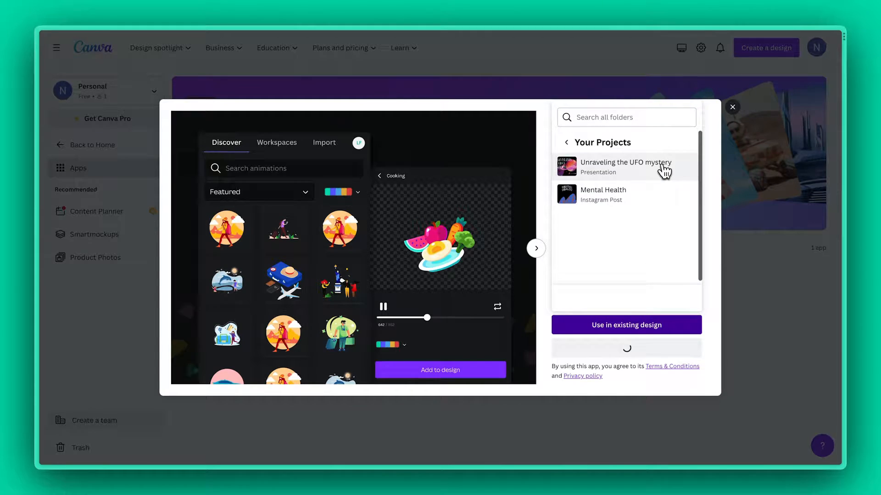
click(626, 166)
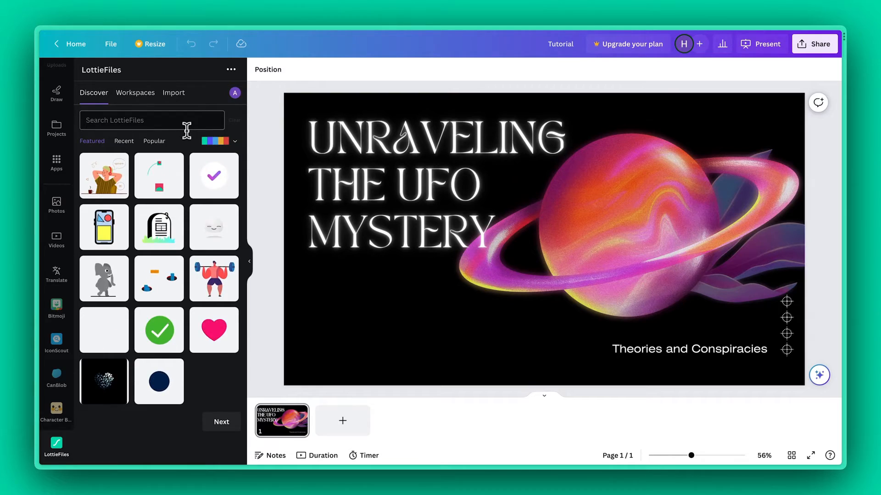
Search 'UFO' and insert the green flying saucer animation onto the title slide.
text(UFO)
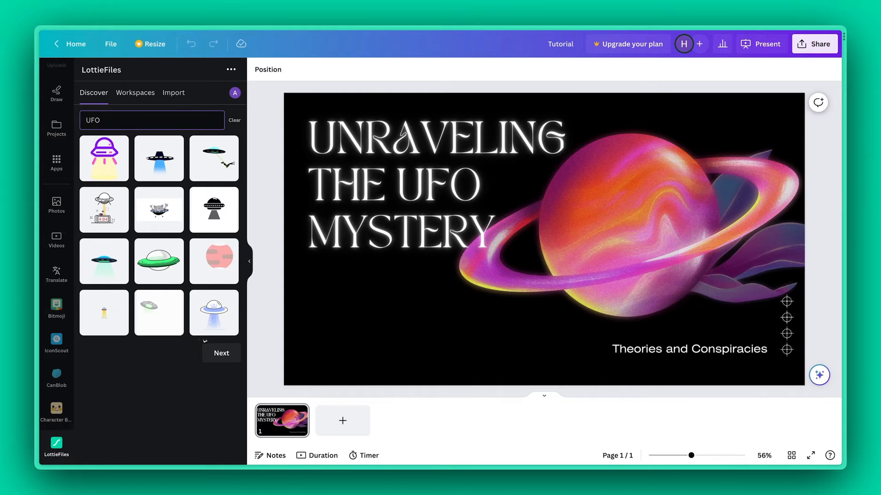
click(222, 353)
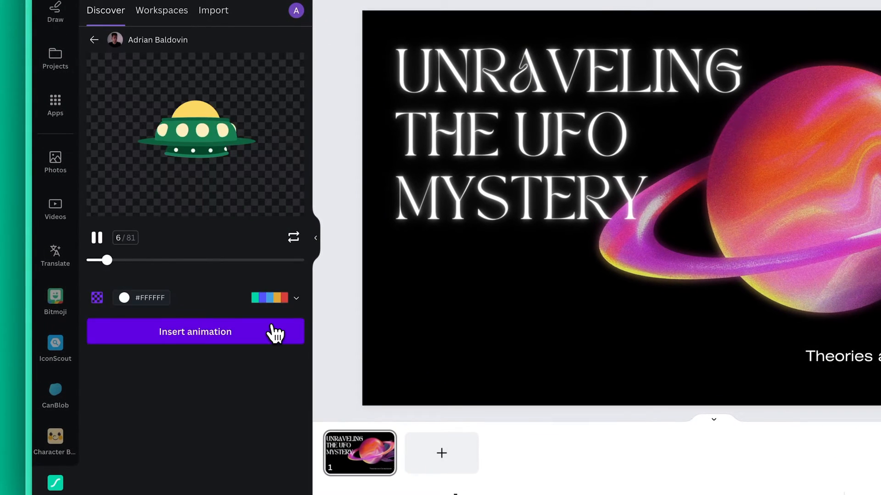
click(194, 332)
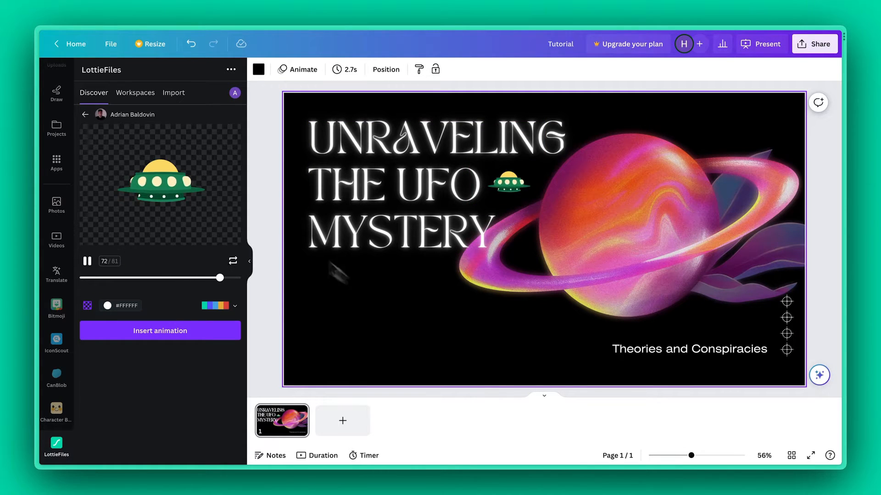
click(151, 120)
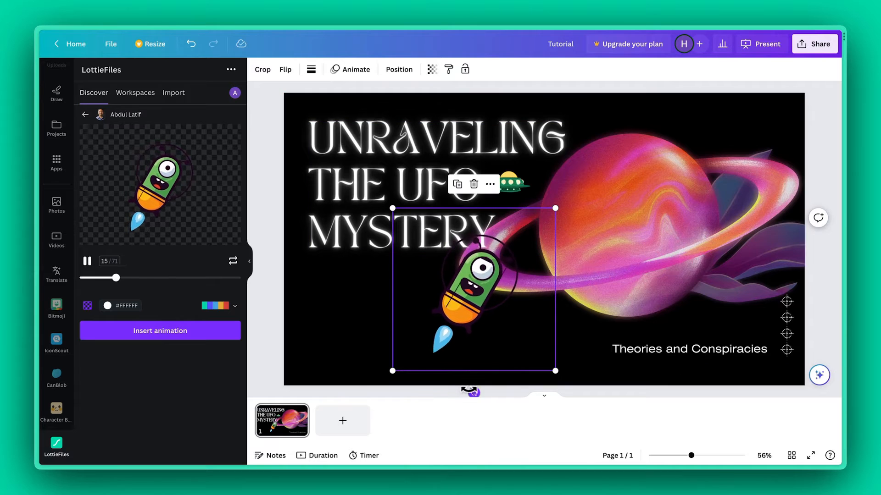
Move the rocket alien animation below the title onto the planet's ring.
drag(377, 370, 369, 339)
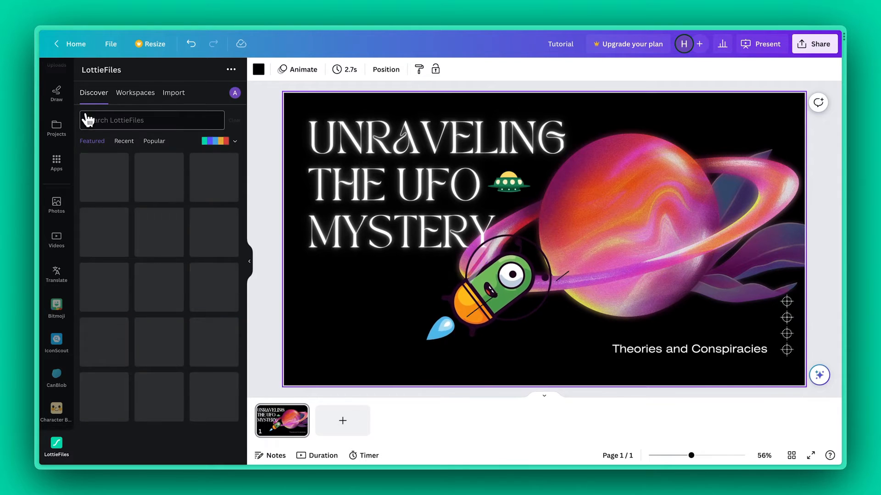
Search for sparkles and insert the orange sparkles with a preset colour palette.
click(151, 121)
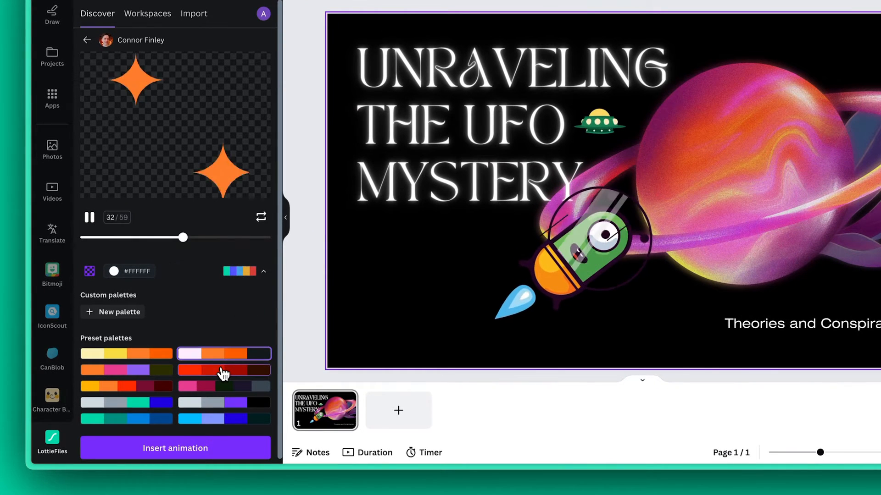
click(127, 354)
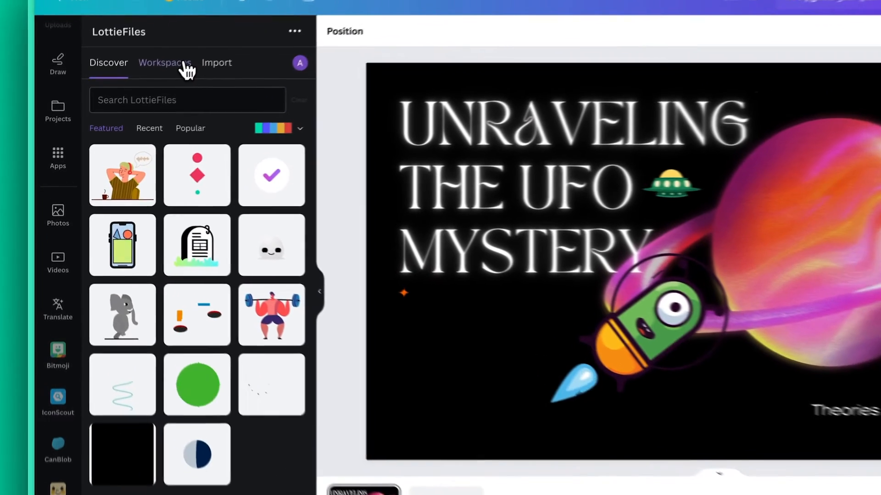
Insert the teal planet from the team workspace and place it in the top-right corner.
click(164, 62)
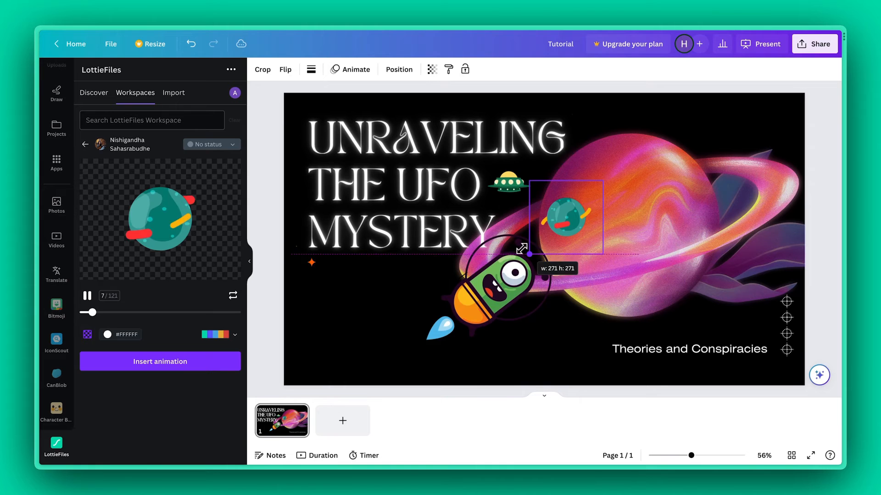
drag(561, 217, 731, 124)
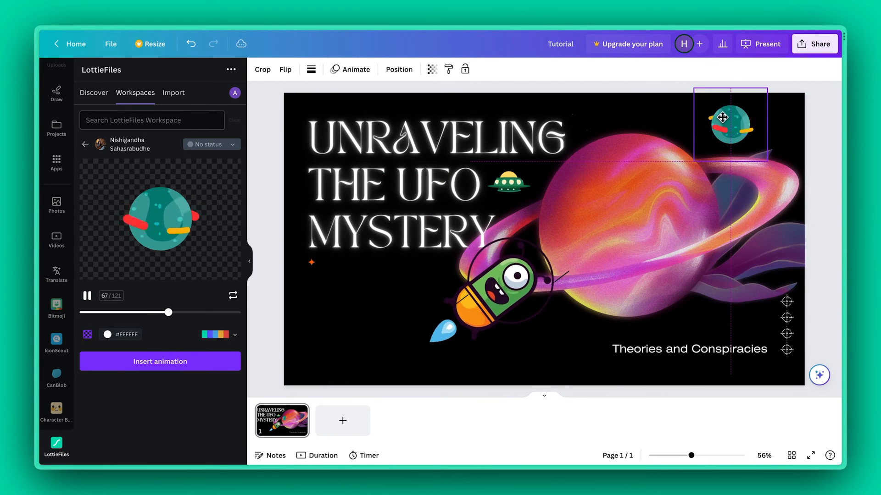